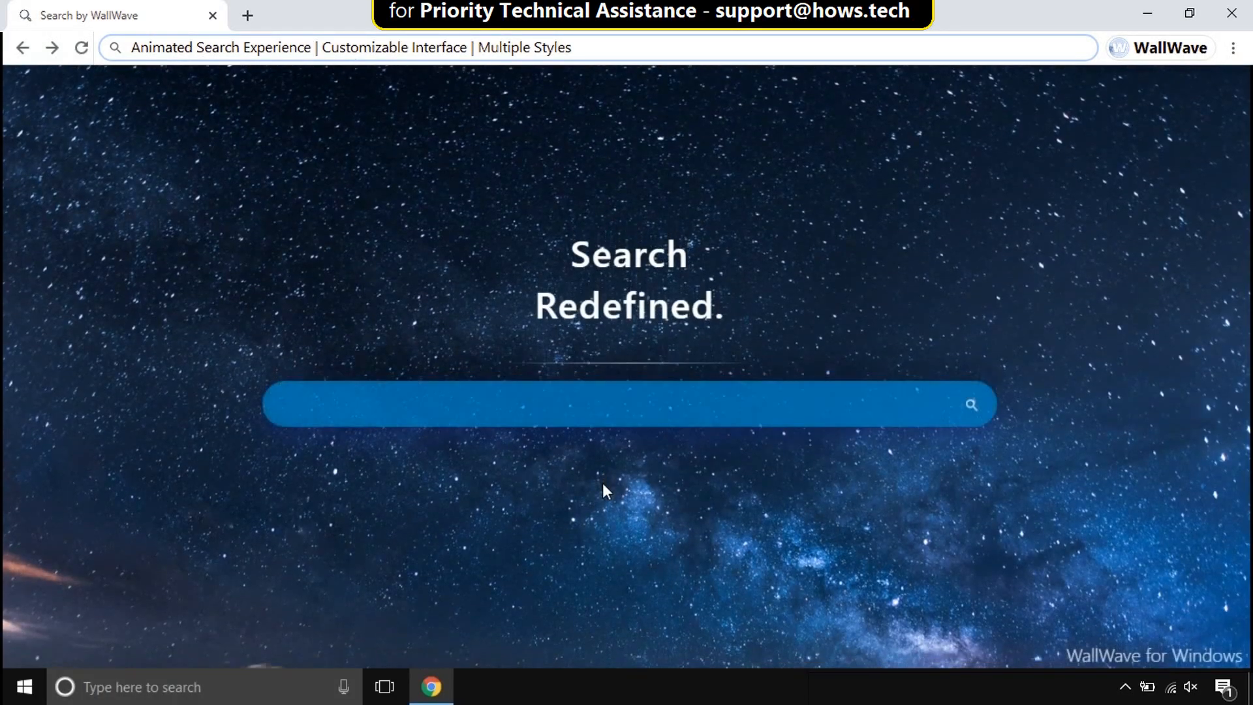
- Search 'how to make slime' in WallWave and follow the Golestan Province link on Wikipedia
{"action": "type", "text": "how to make"}
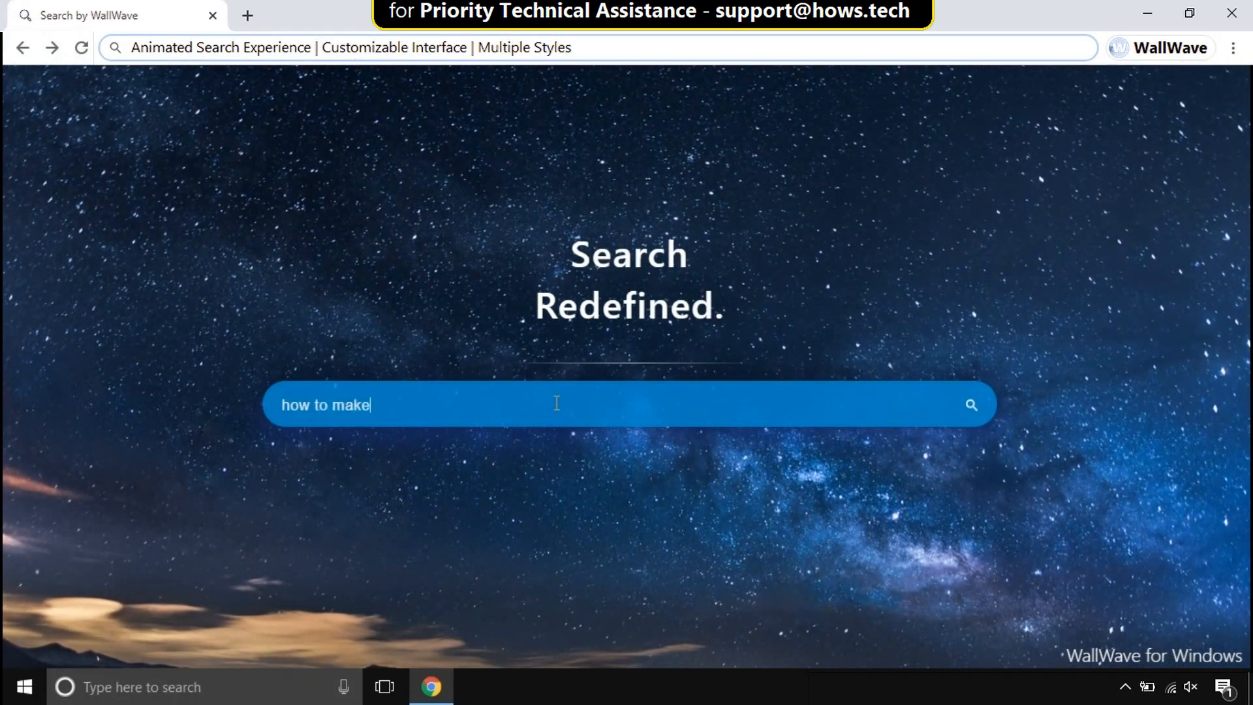
{"action": "type", "text": "slime"}
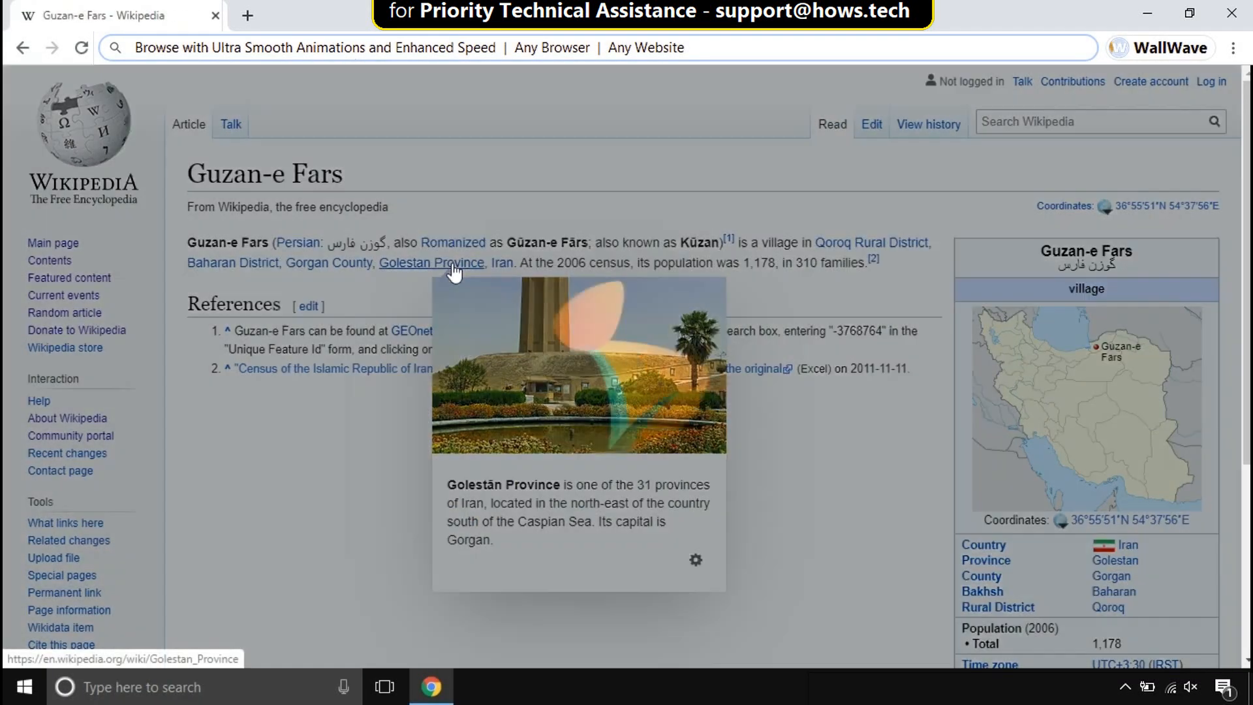
{"action": "left_click", "coordinate": [431, 263]}
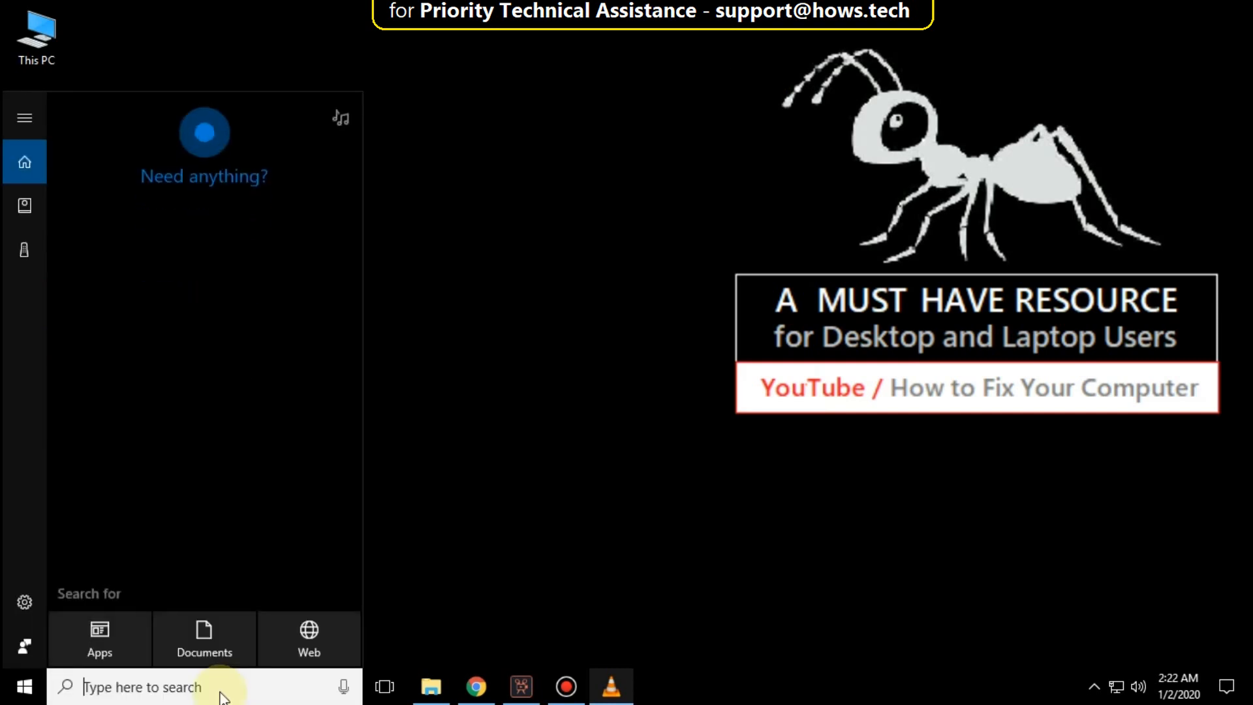
- Search 'advance system' from Start and launch View advanced system settings
{"action": "type", "text": "advance system"}
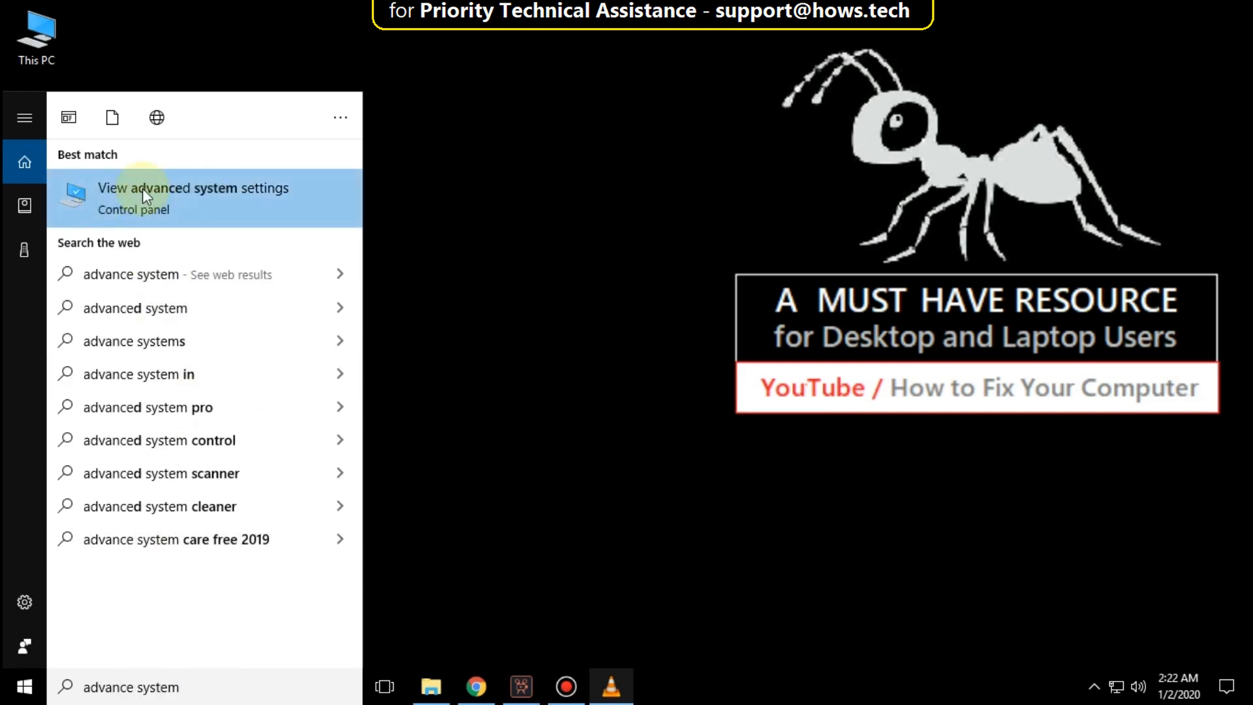
{"action": "left_click", "coordinate": [176, 188]}
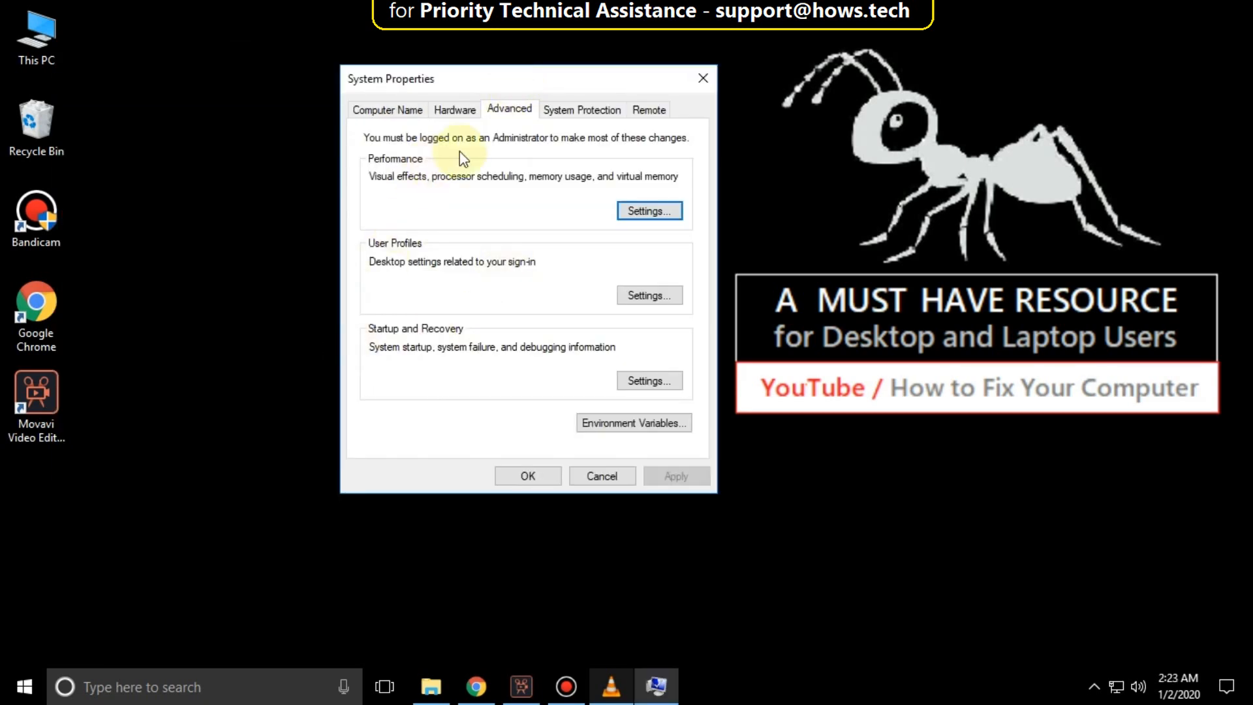
- Reach the Virtual Memory dialog via Performance Settings, Advanced, Change
{"action": "left_click", "coordinate": [650, 212]}
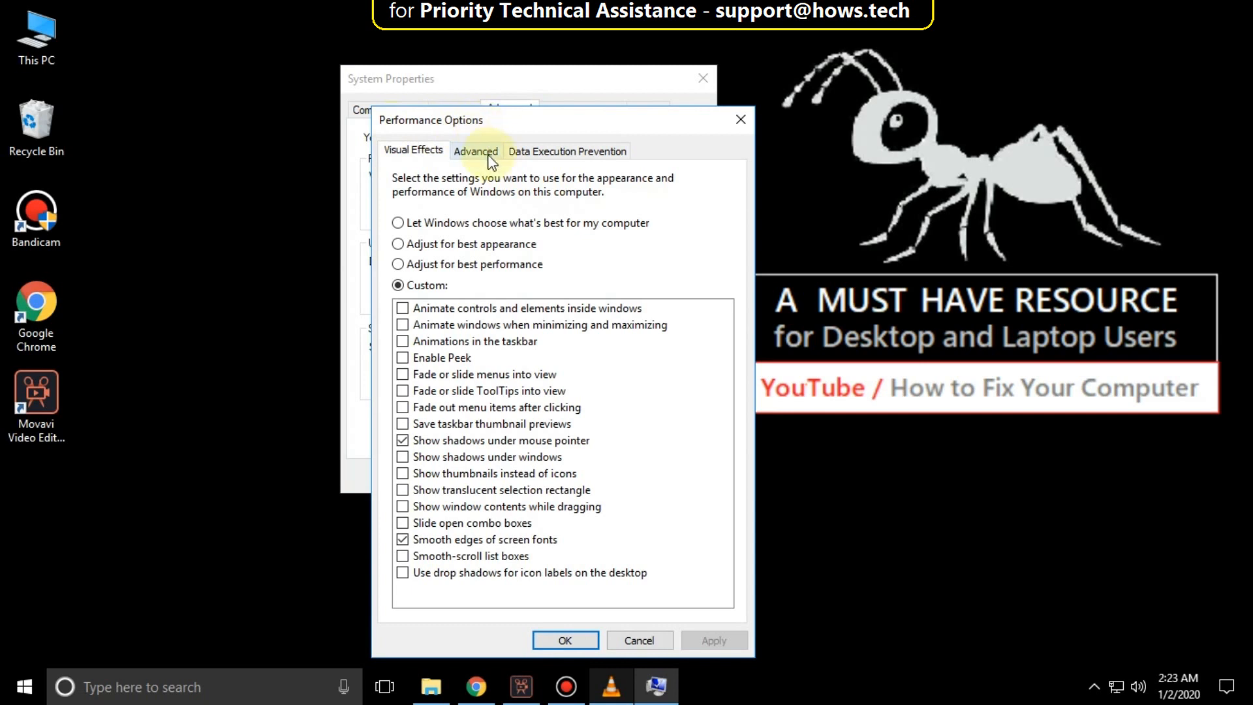
{"action": "left_click", "coordinate": [475, 152]}
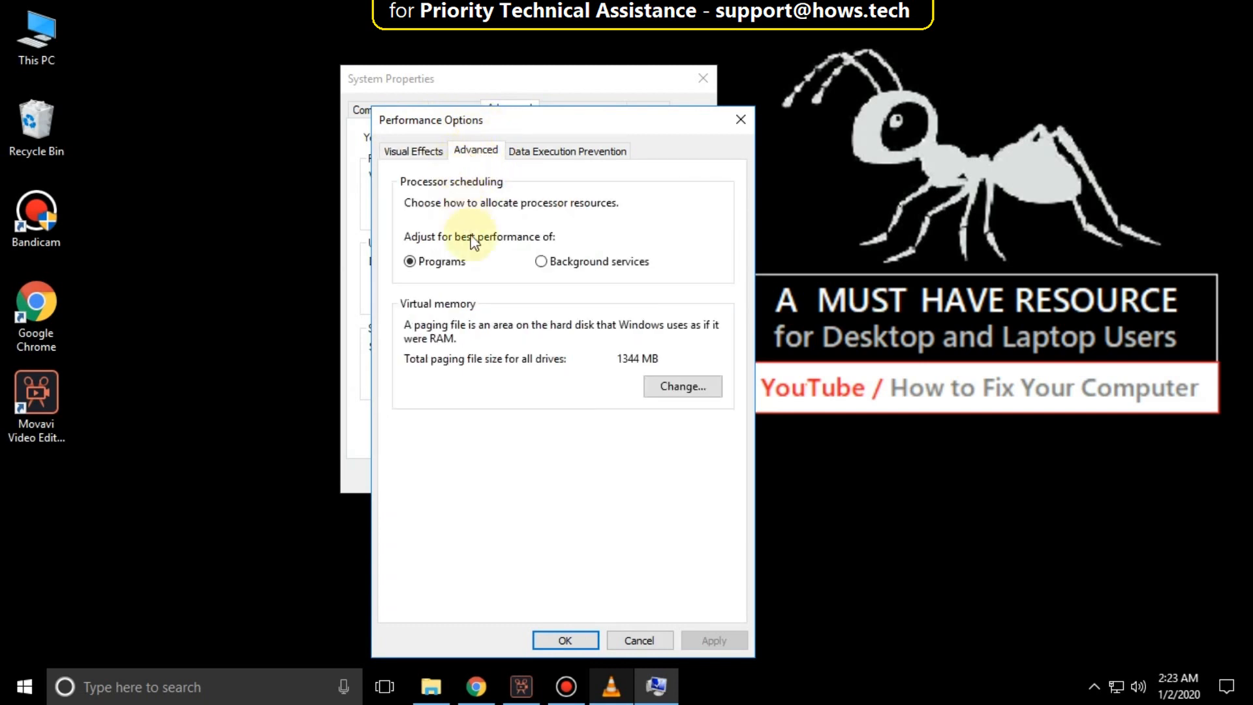
{"action": "left_click", "coordinate": [683, 386]}
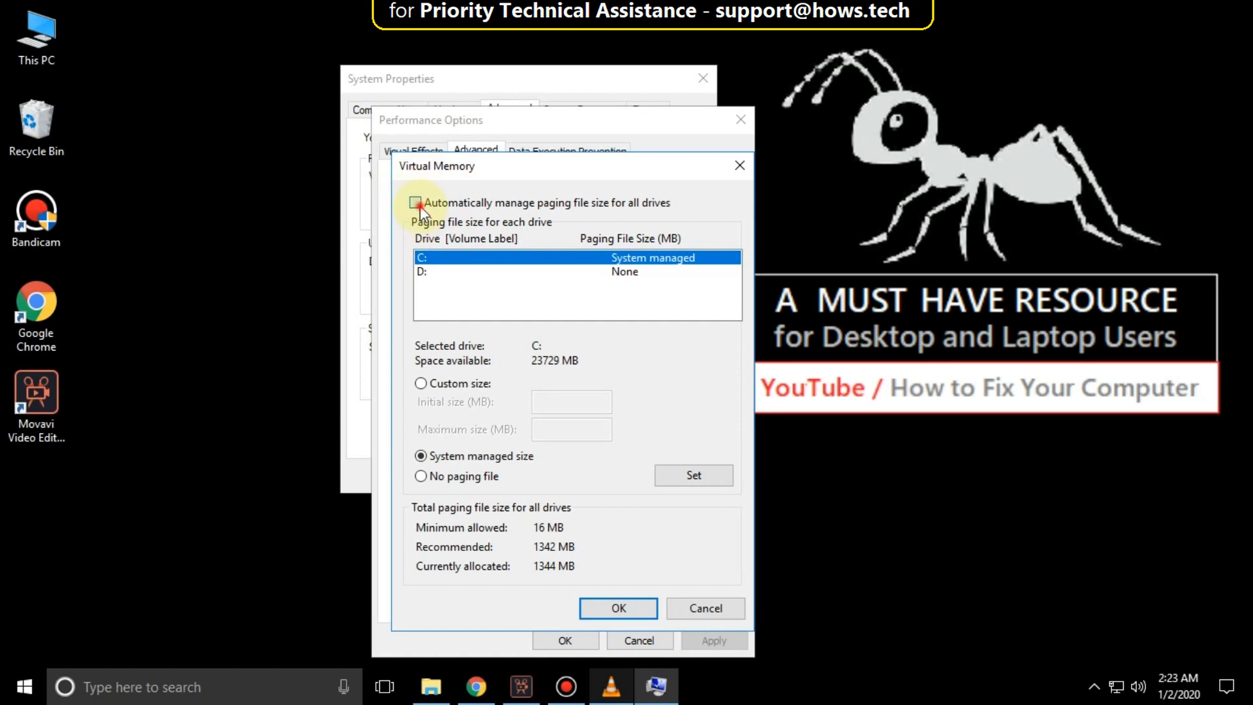
- Enable 'Automatically manage paging file size for all drives', accept the restart notice and apply
{"action": "left_click", "coordinate": [415, 203]}
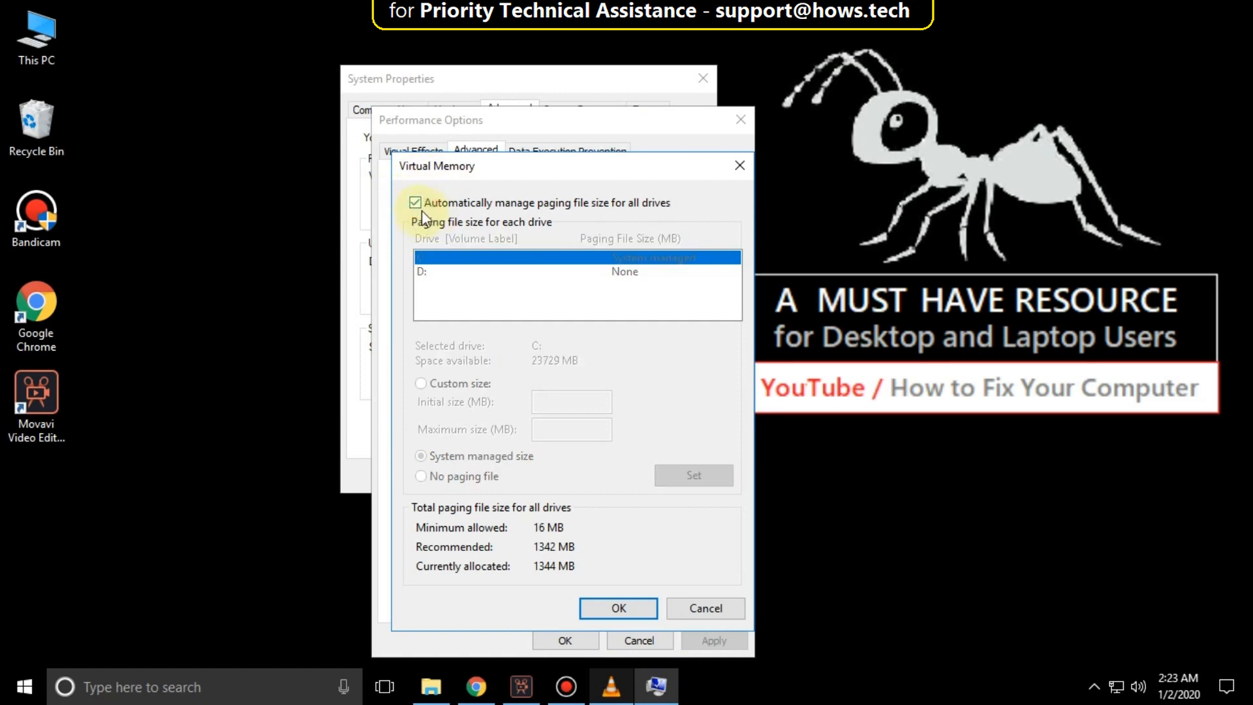
{"action": "mouse_move", "coordinate": [628, 549]}
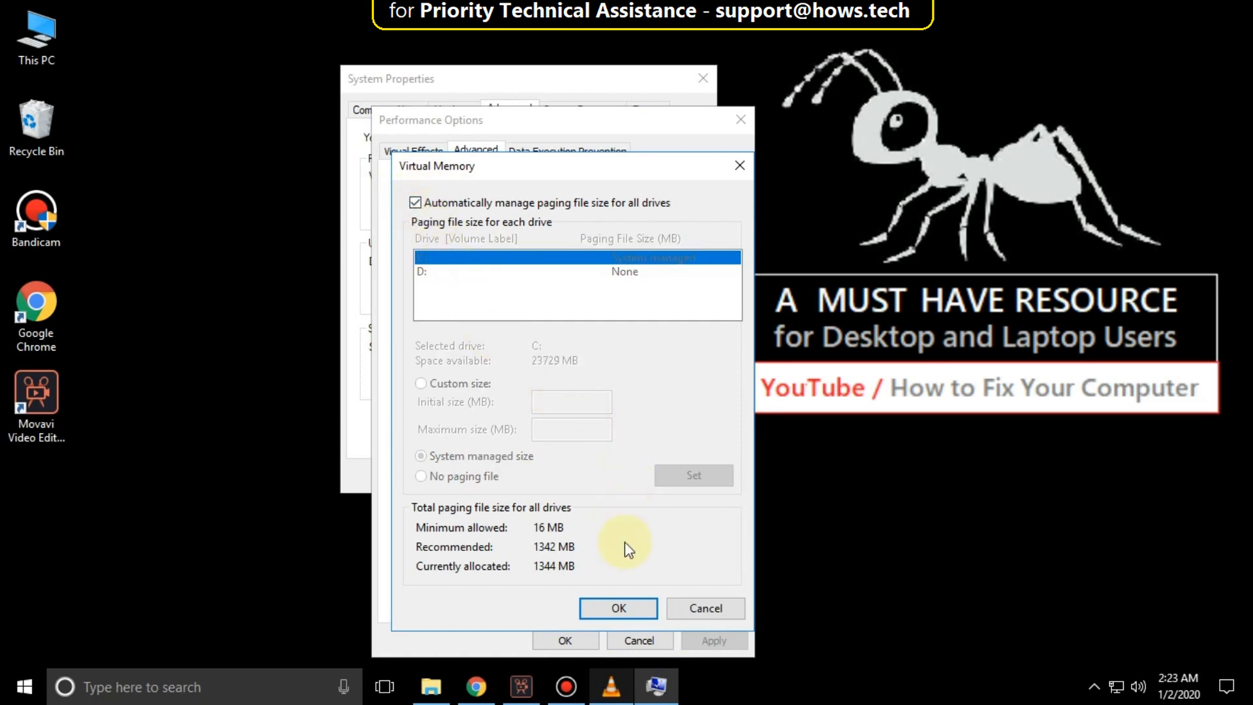
{"action": "left_click", "coordinate": [619, 609]}
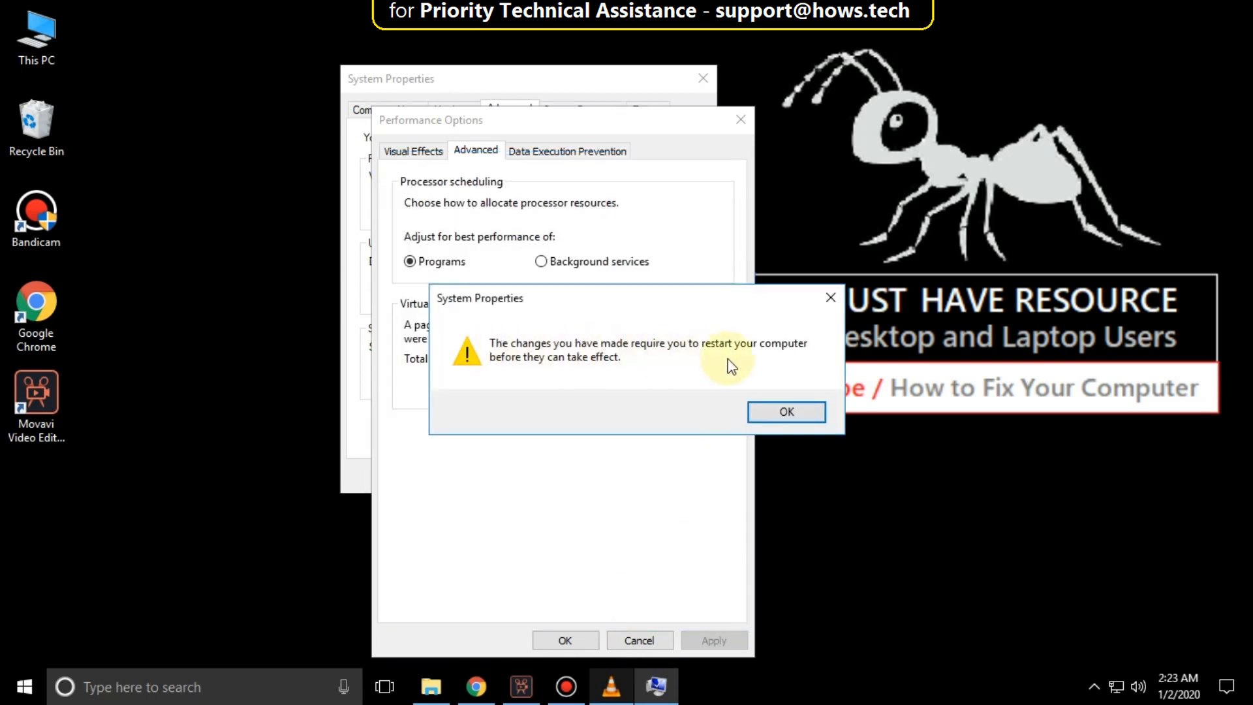
{"action": "left_click", "coordinate": [785, 411]}
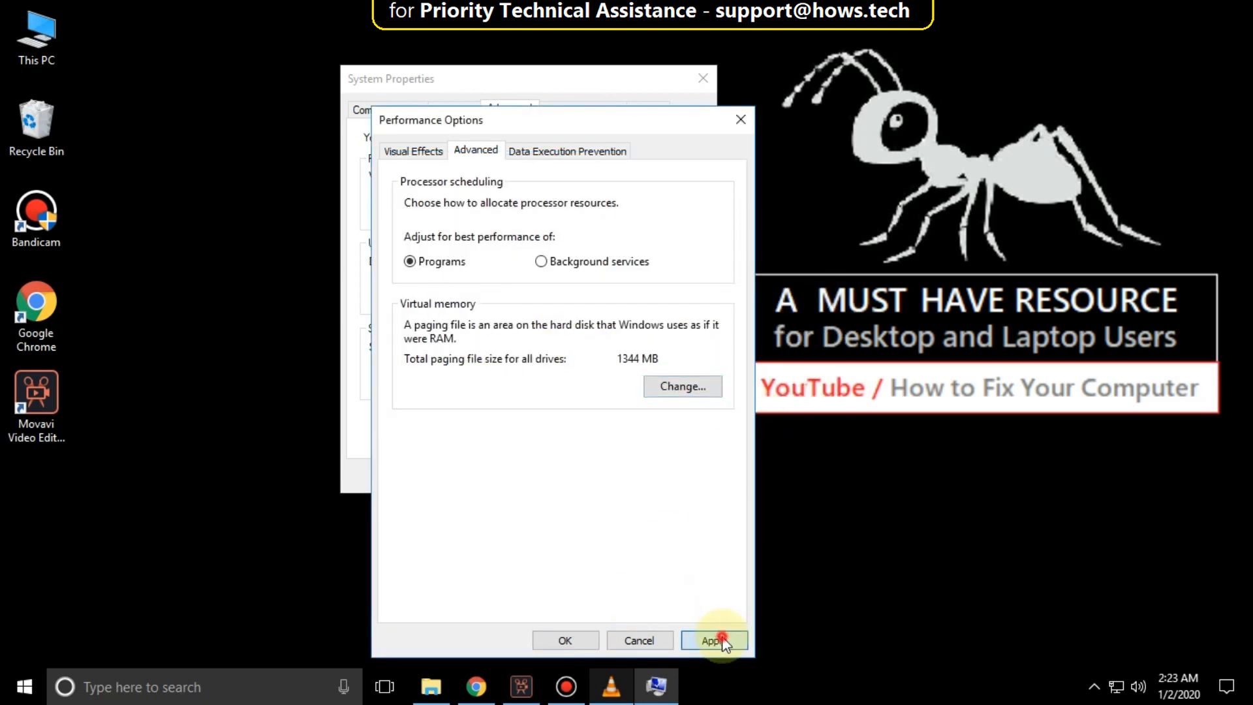
{"action": "left_click", "coordinate": [713, 639]}
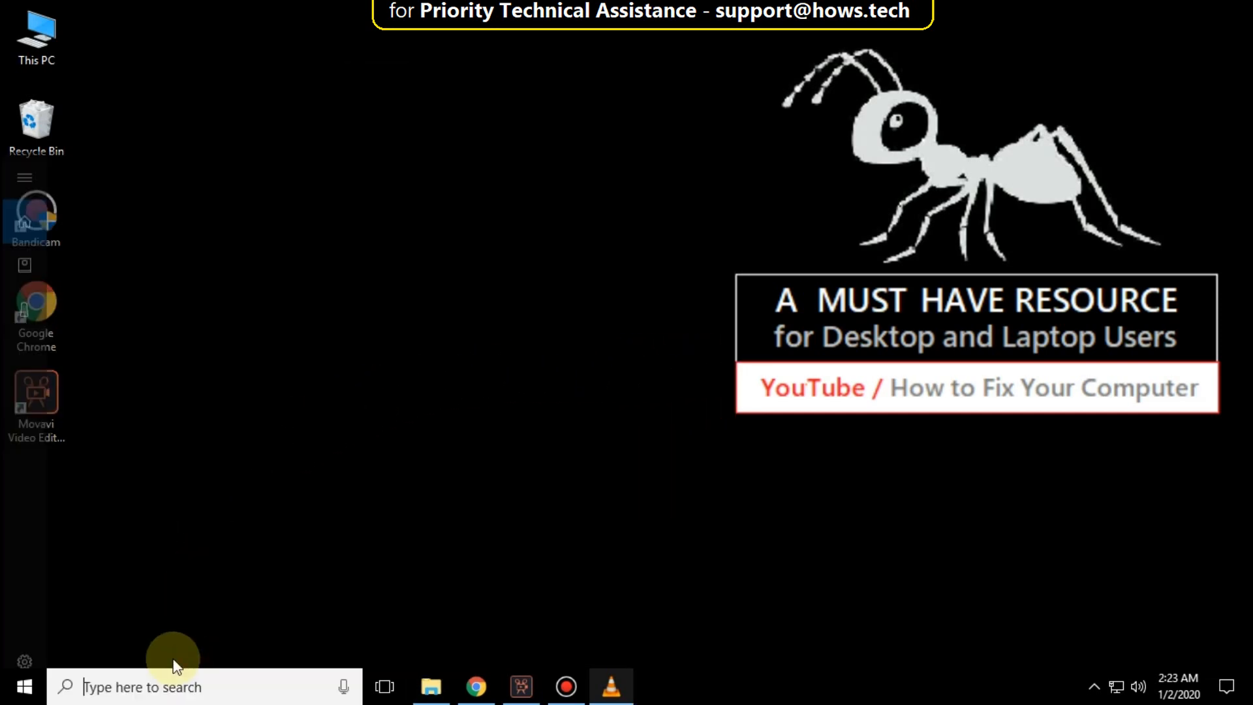
- Search 'cmd' from Start and run Command Prompt as administrator
{"action": "type", "text": "cmd"}
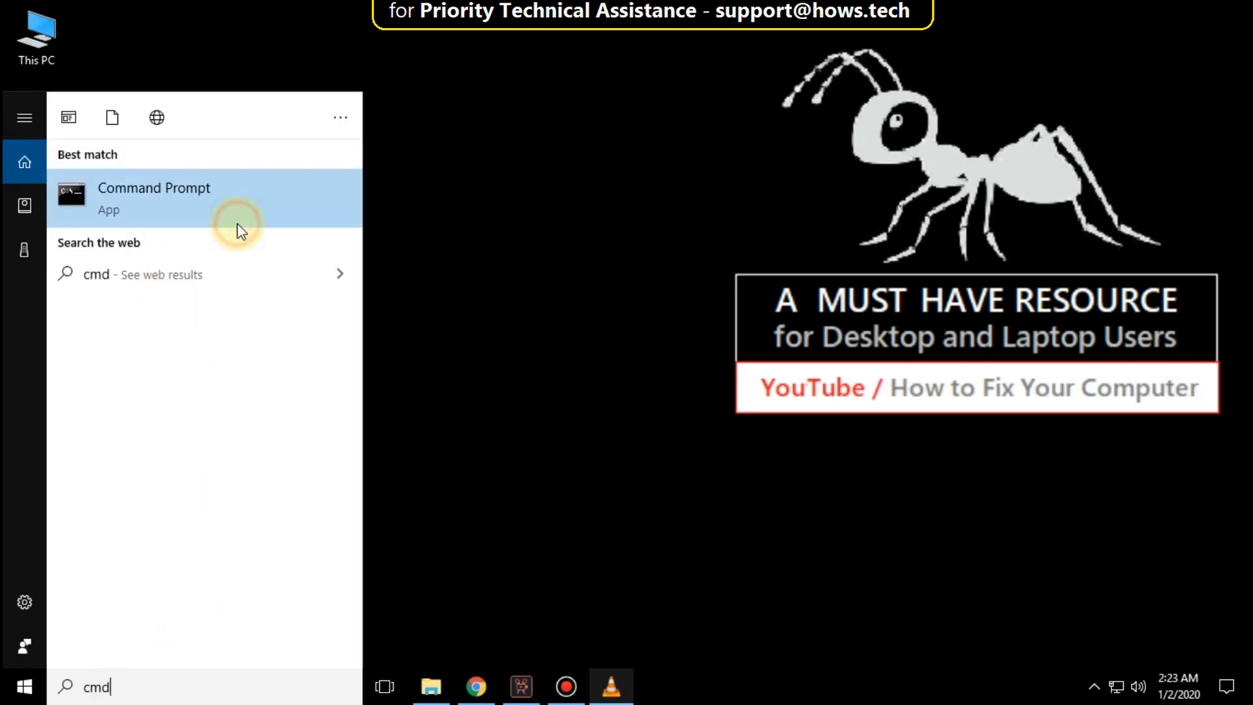
{"action": "left_click", "coordinate": [154, 199]}
{"action": "type", "text": "s"}
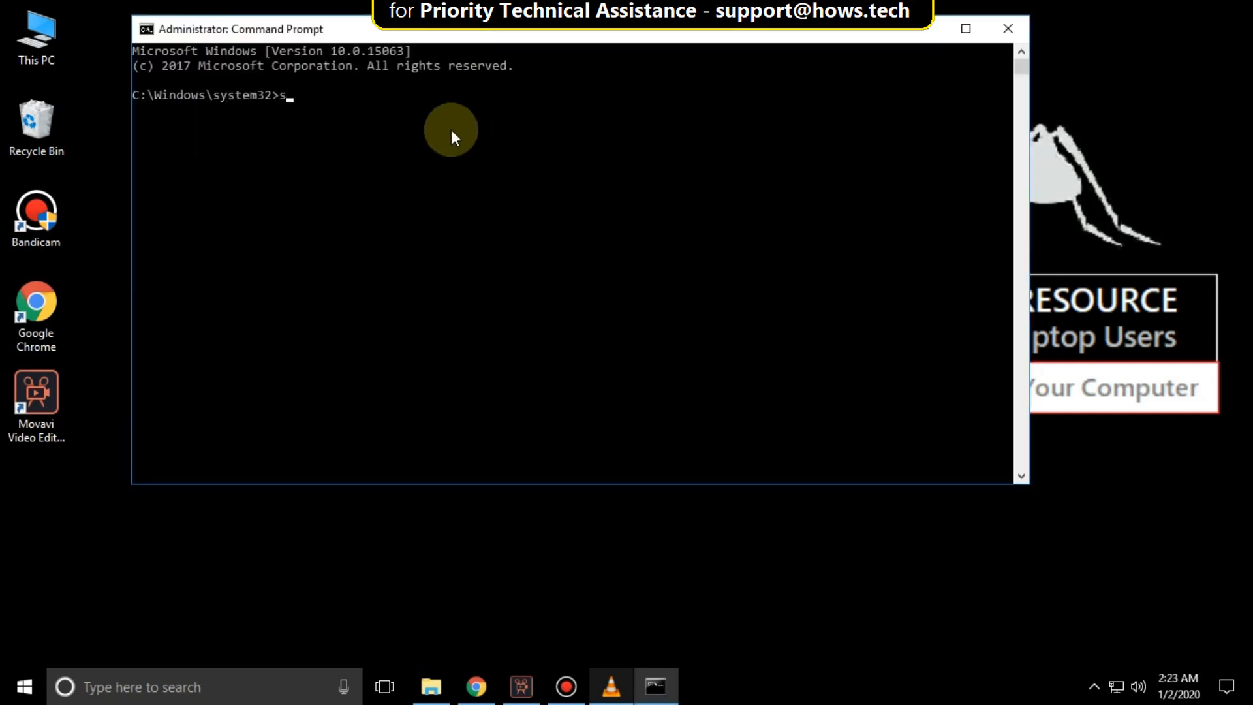
- Run sfc /scannow, then chkdsk /f /r answering y to schedule the check at restart
{"action": "type", "text": "fc/s"}
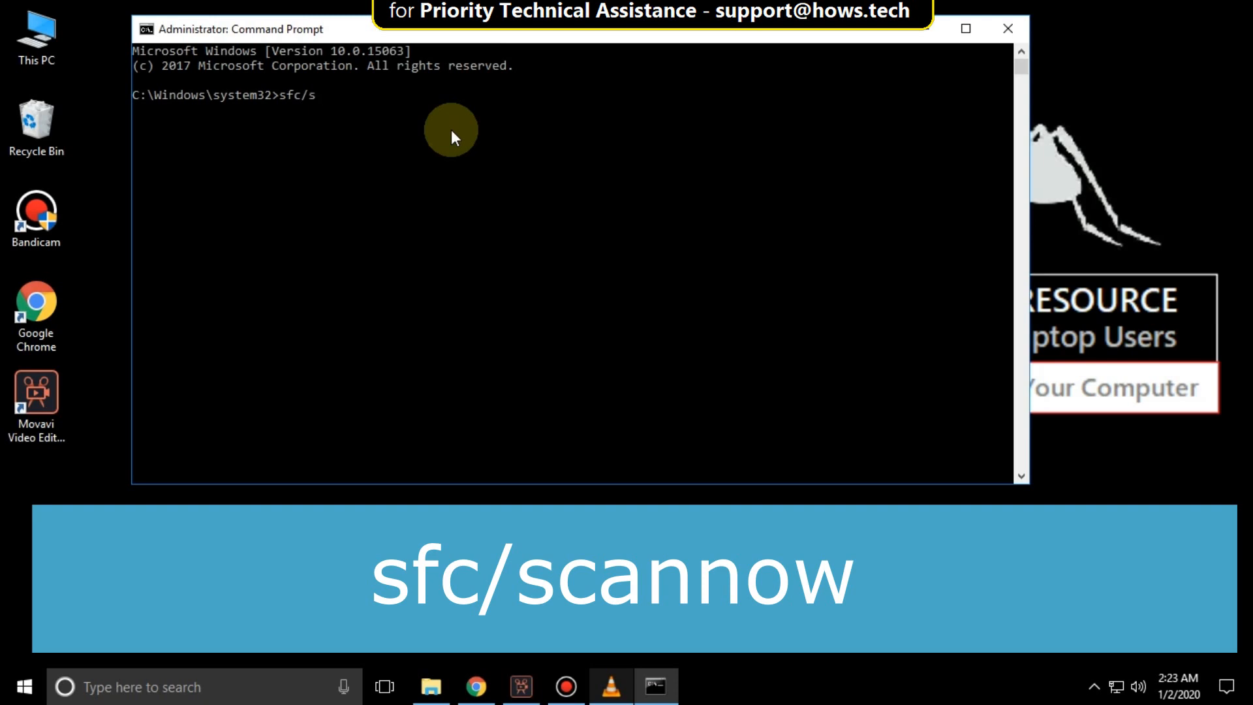
{"action": "type", "text": "cannow"}
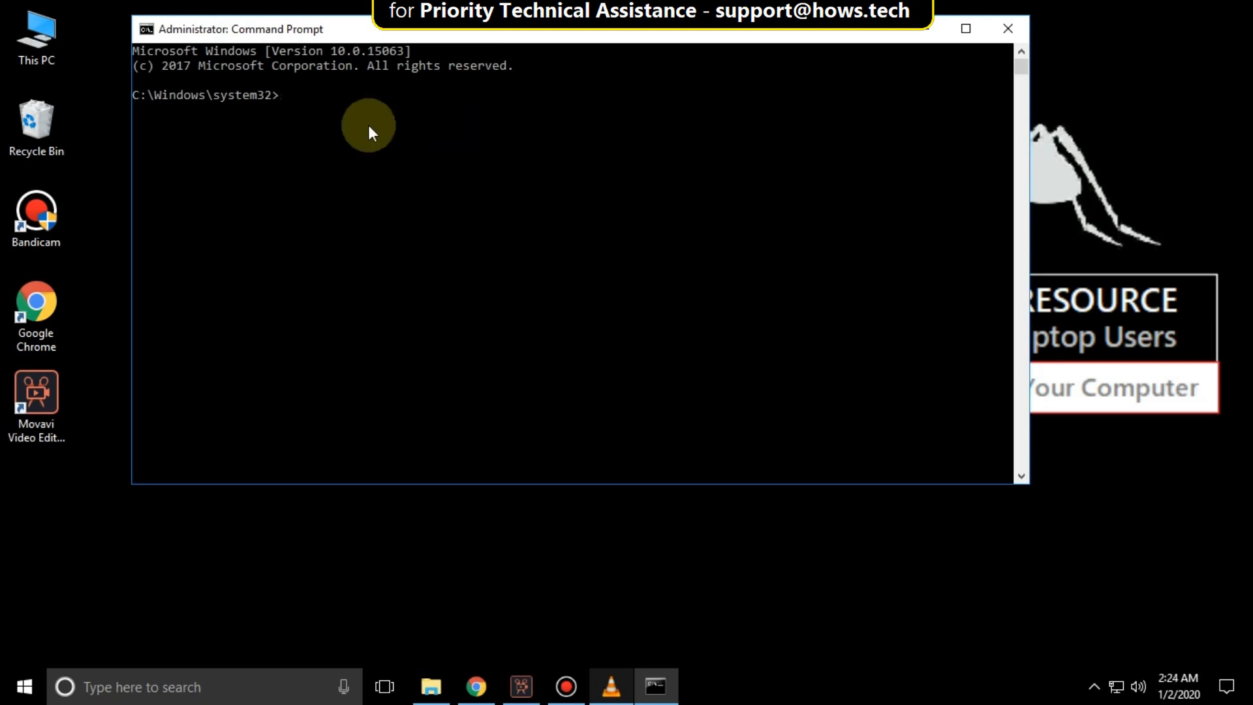
{"action": "type", "text": "chkdsk /f"}
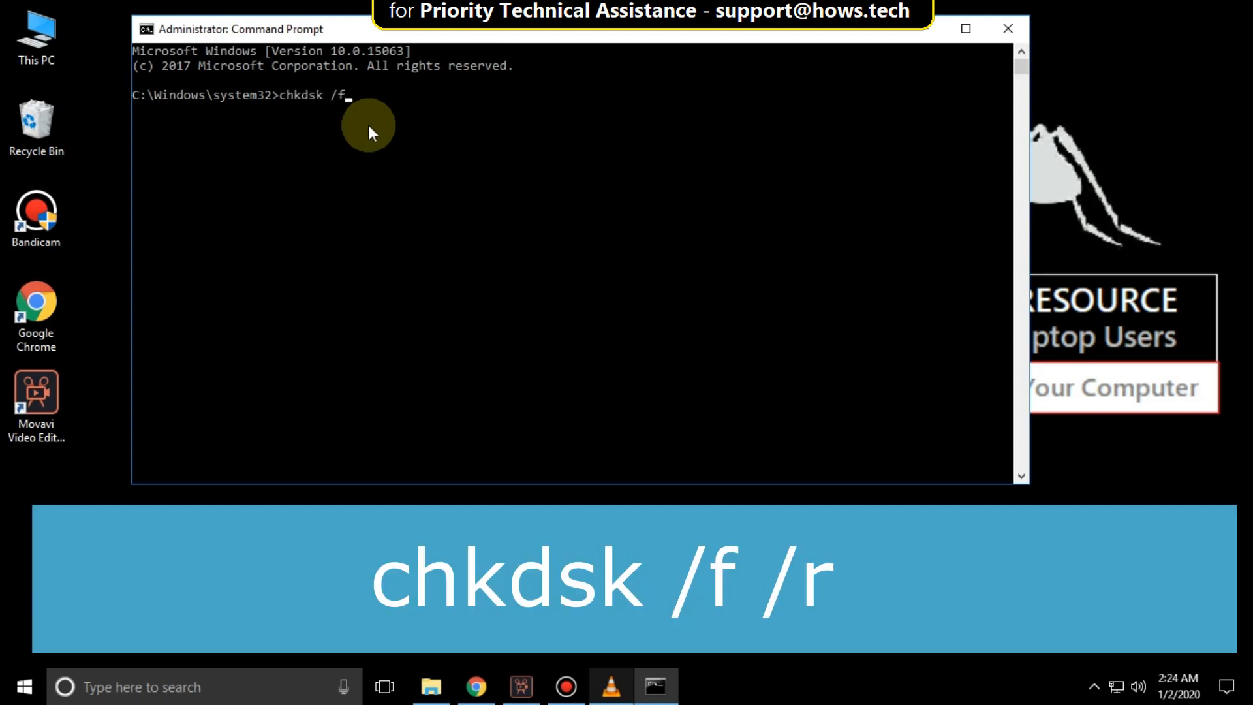
{"action": "key", "text": "Enter"}
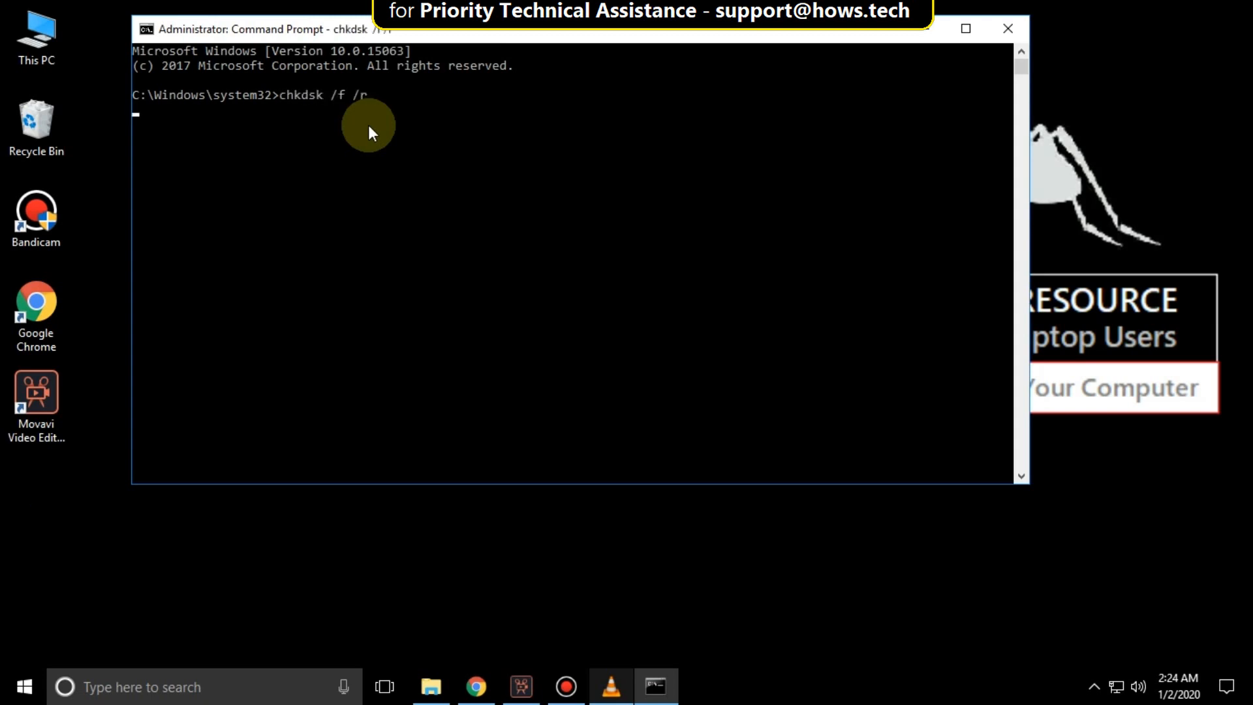
{"action": "key", "text": "enter"}
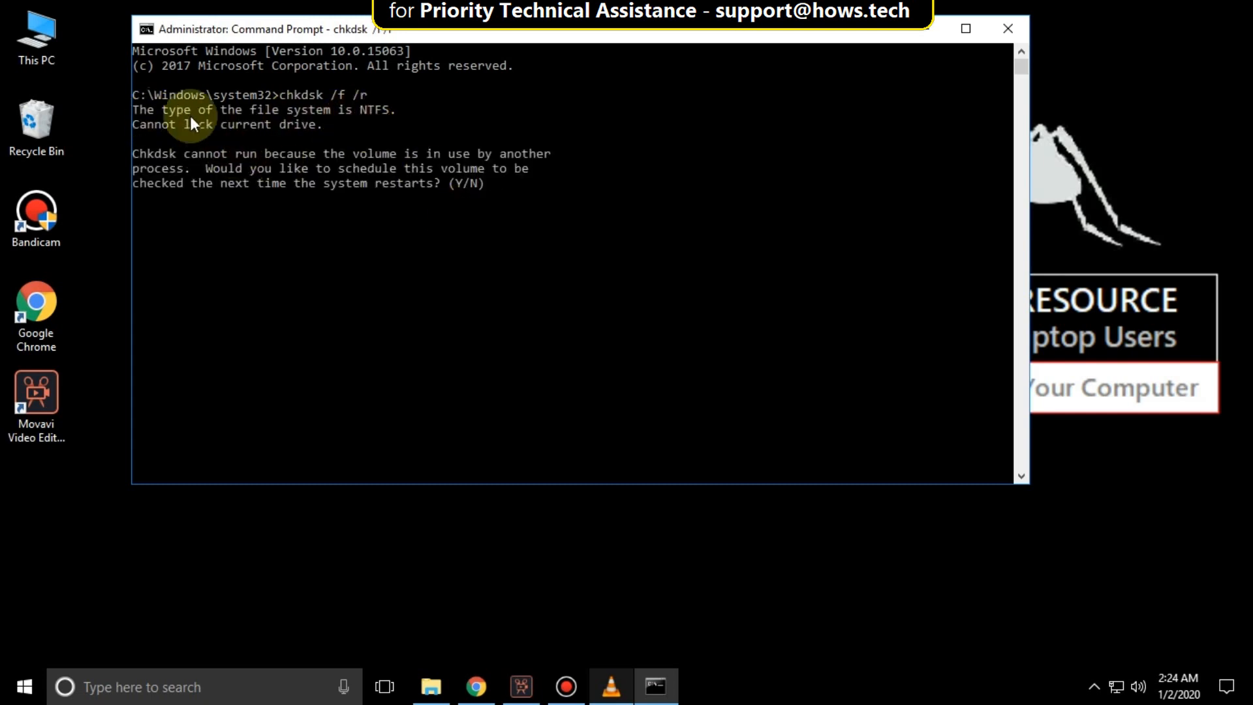
{"action": "type", "text": "y"}
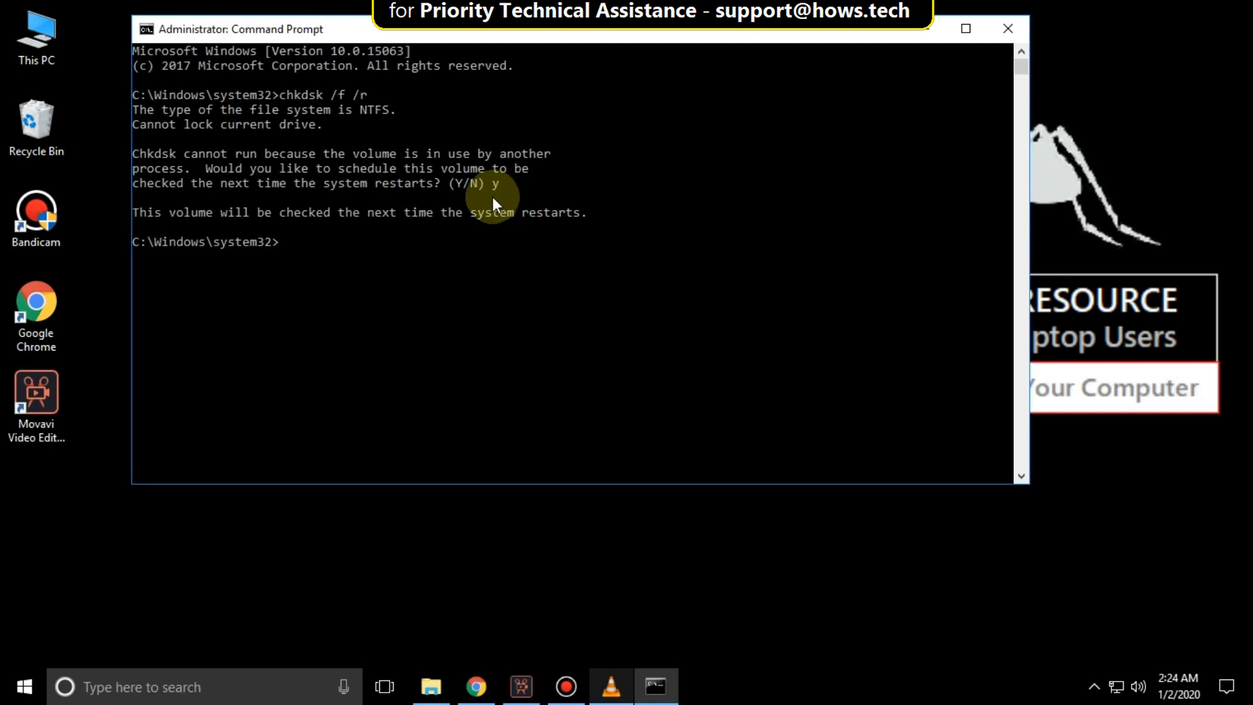
- Close Command Prompt and begin restarting from the Start menu
{"action": "left_click", "coordinate": [1008, 28]}
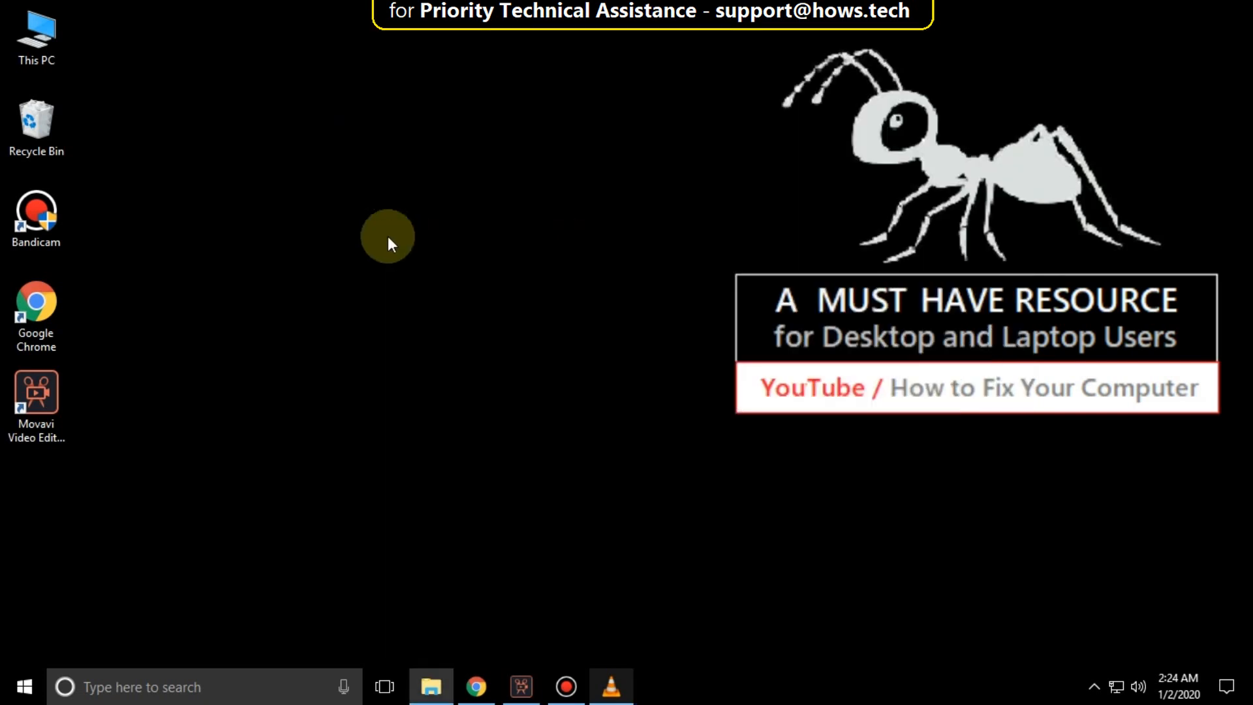
{"action": "left_click", "coordinate": [23, 684]}
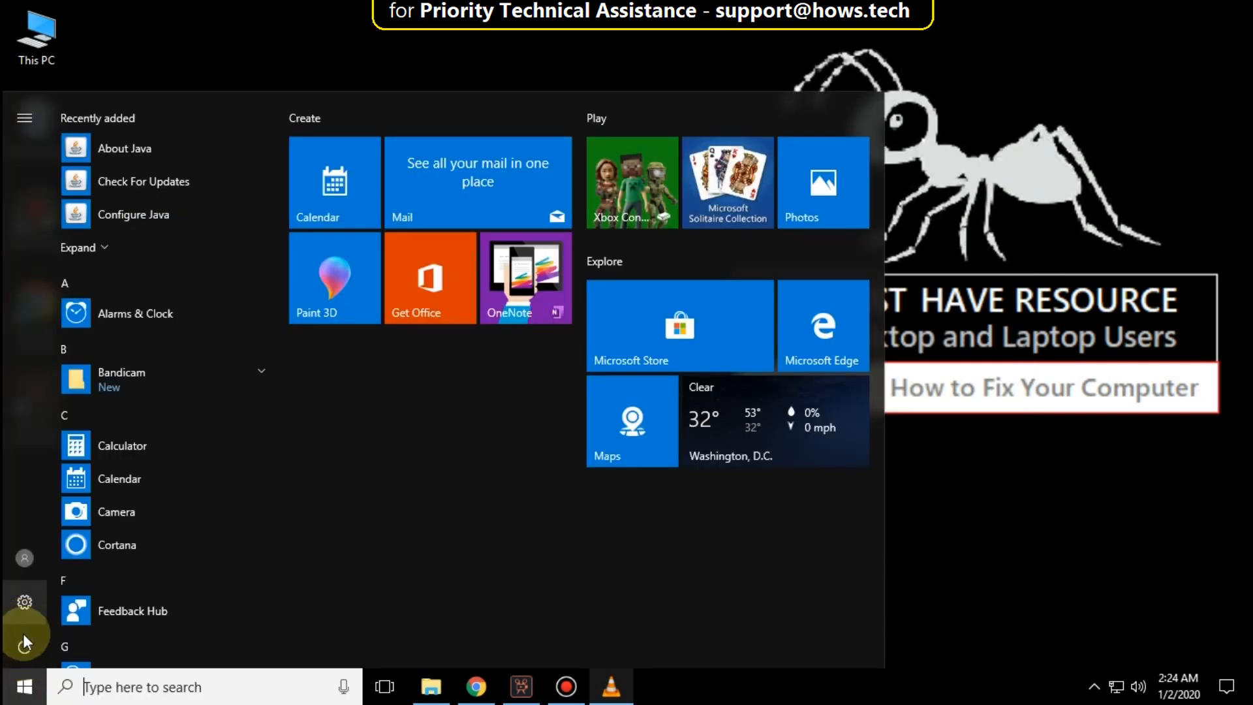